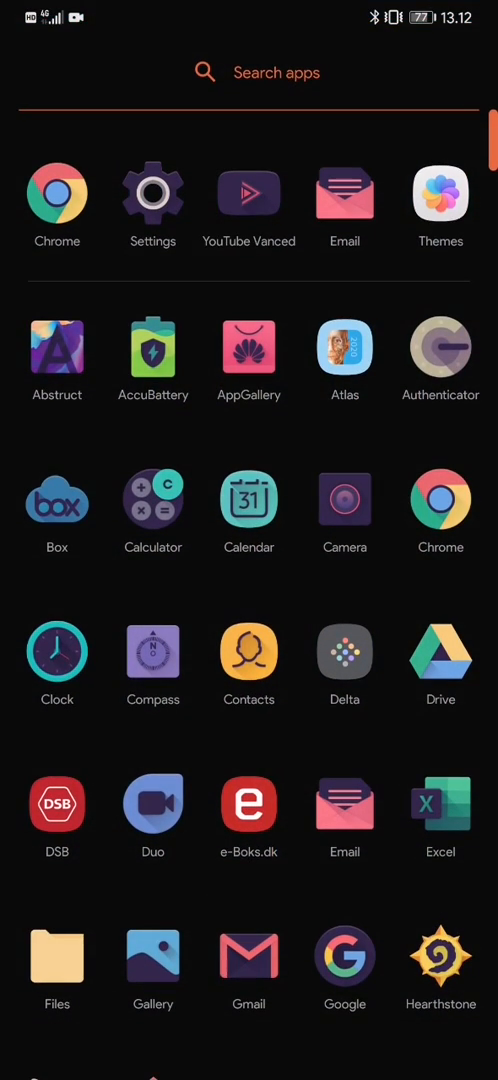
Scroll through the XDA guide's final steps, warning and MEGA links, then go Home
scroll("down", 3)
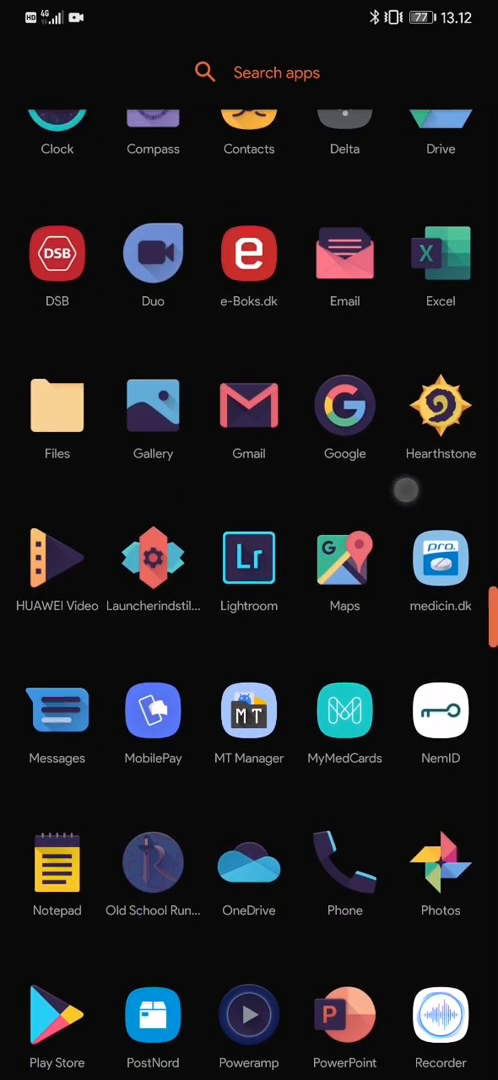
scroll("down", 3)
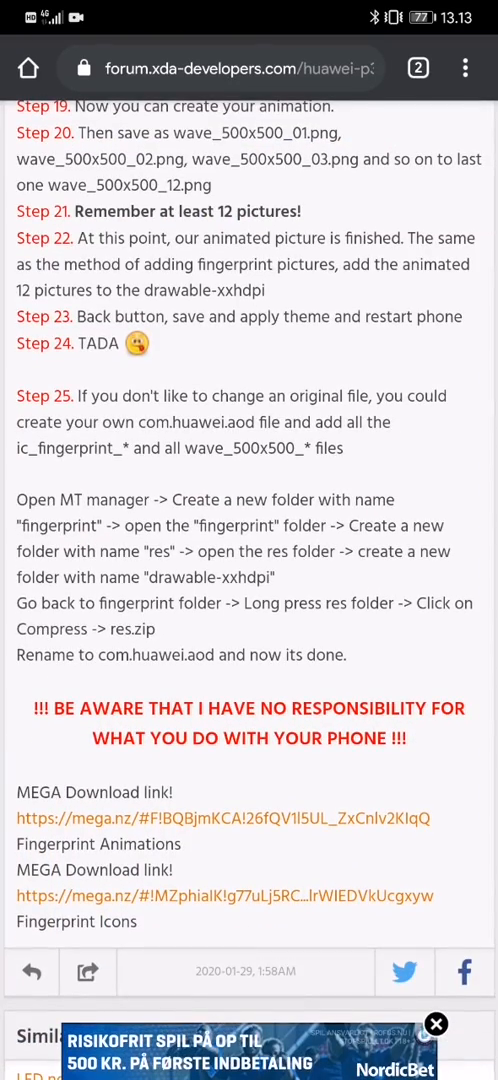
scroll("down", 3)
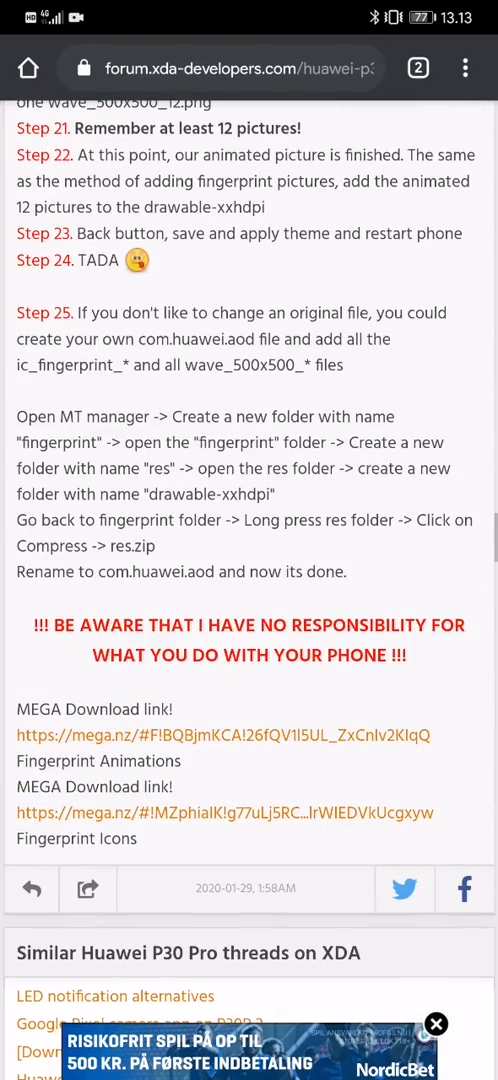
key("HOME")
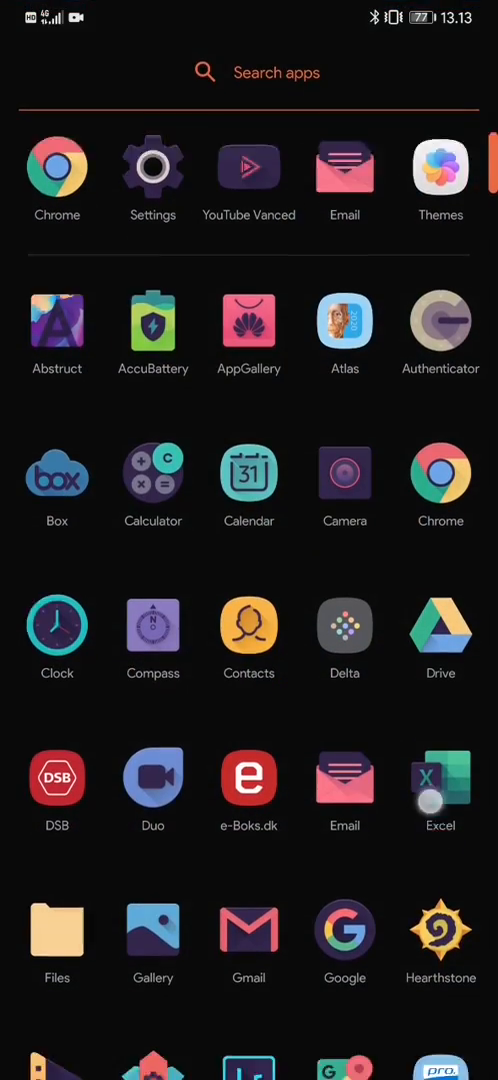
scroll("down", 3)
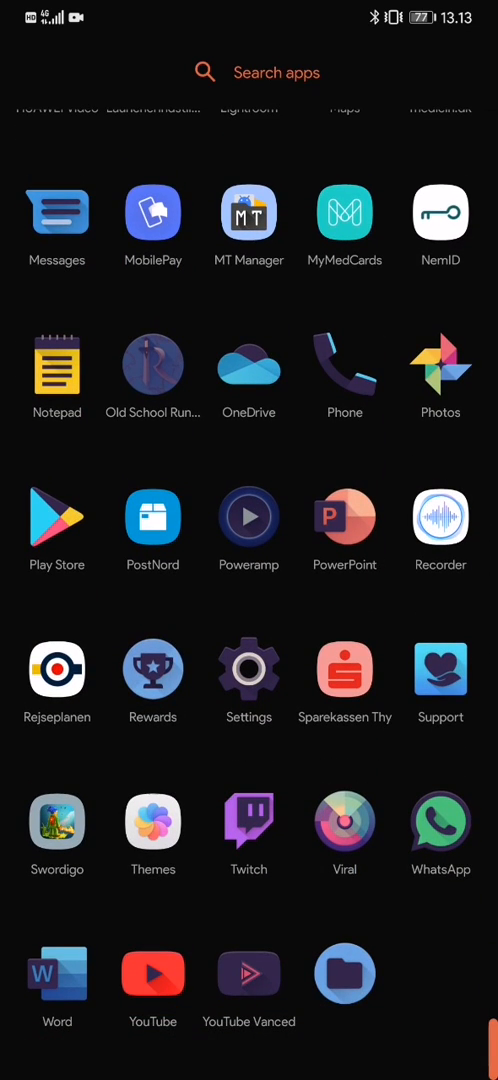
left_click(152, 822)
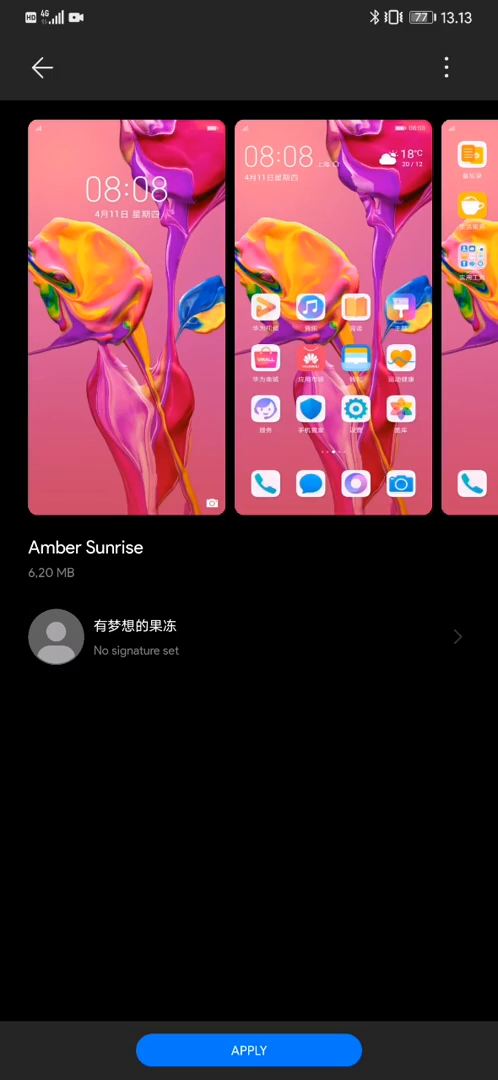
left_click(249, 1050)
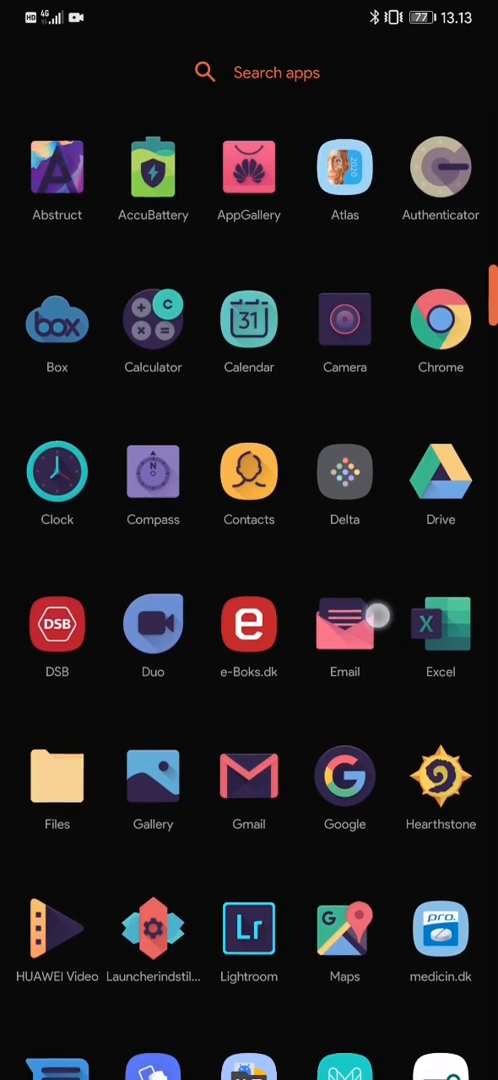
Scroll the MT Manager file list and enter the Huawei Themes folder
scroll("down", 3)
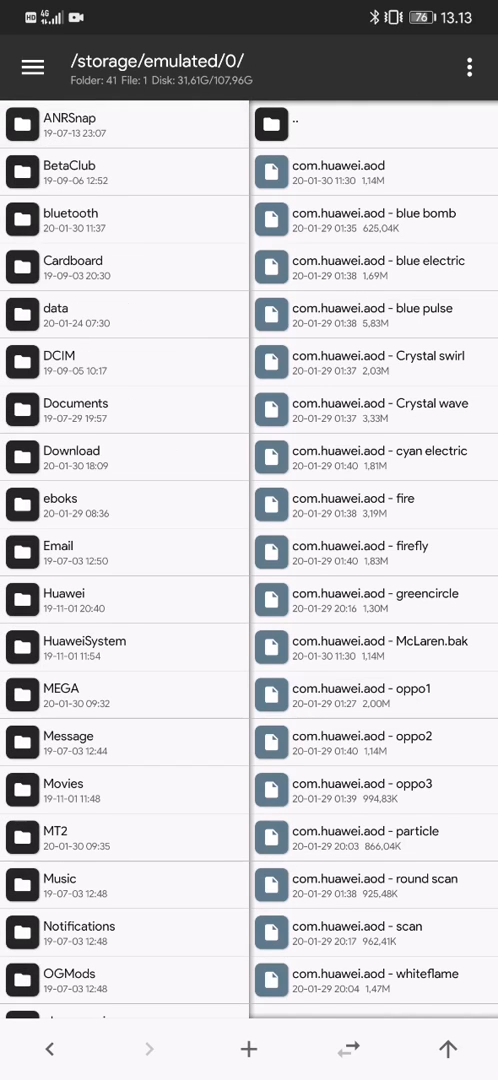
left_click(64, 592)
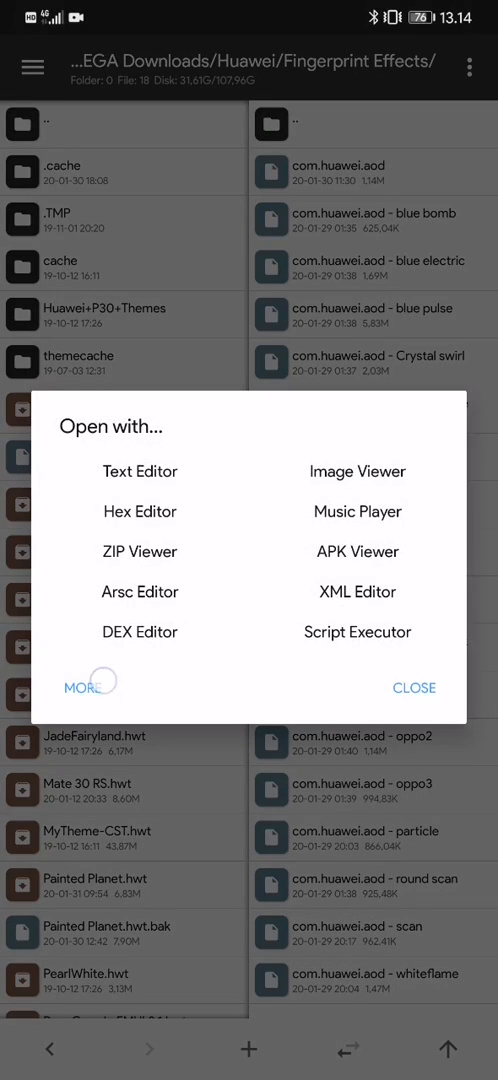
left_click(79, 687)
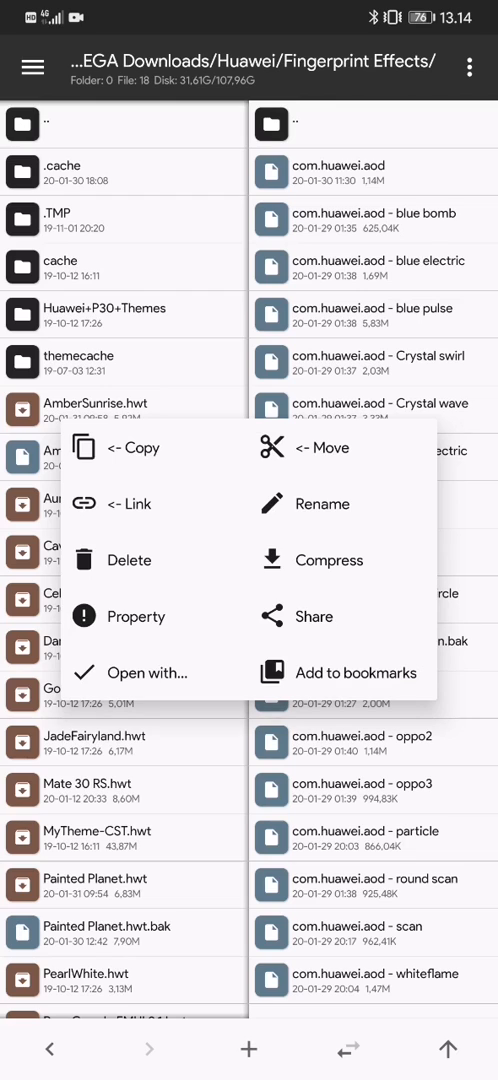
left_click(322, 503)
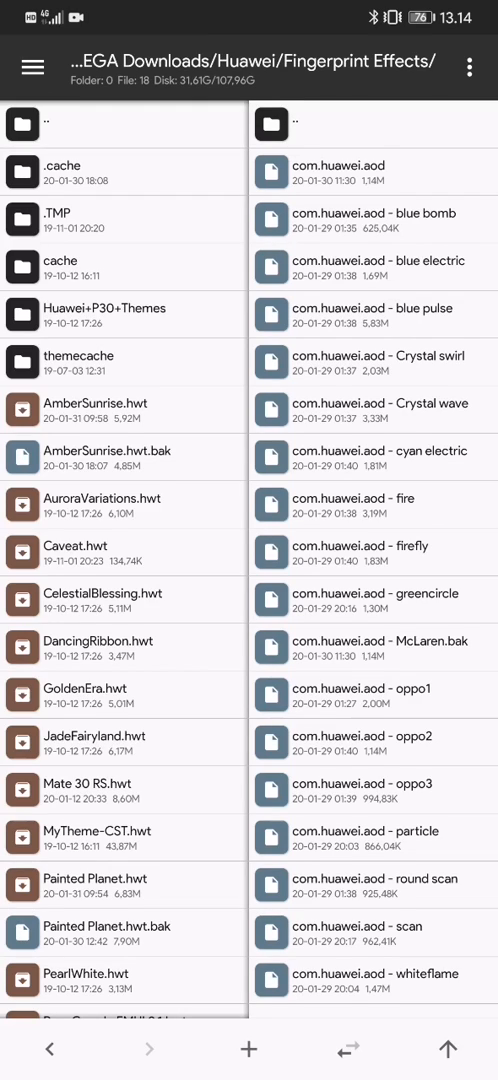
Add com.huawei.aod into AmberSunrise.hwt with Replace All, then exit MT Manager
double_click(95, 402)
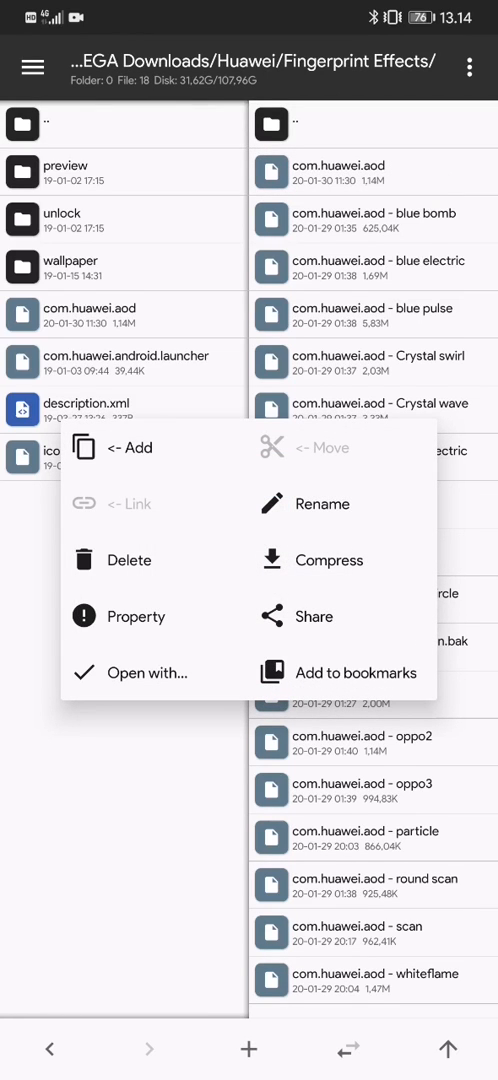
left_click(129, 447)
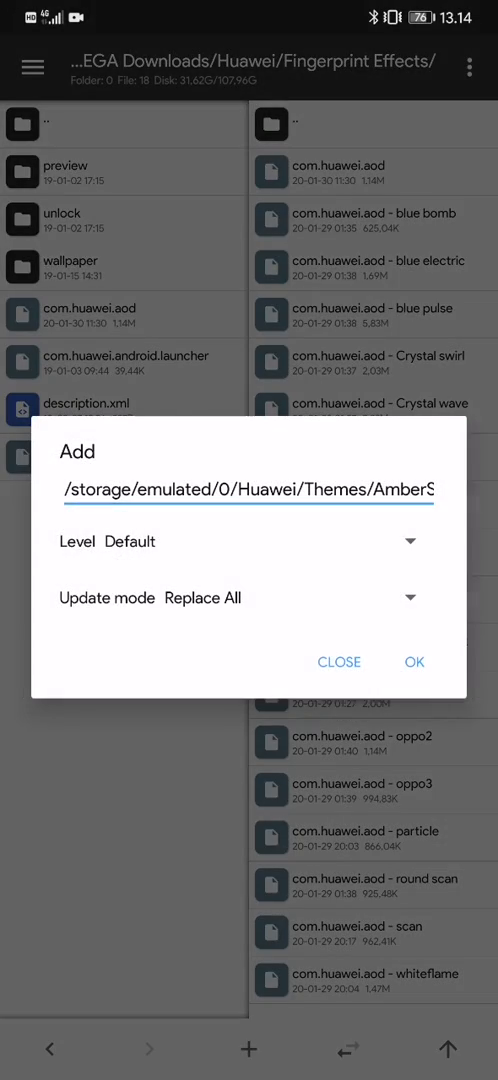
left_click(414, 662)
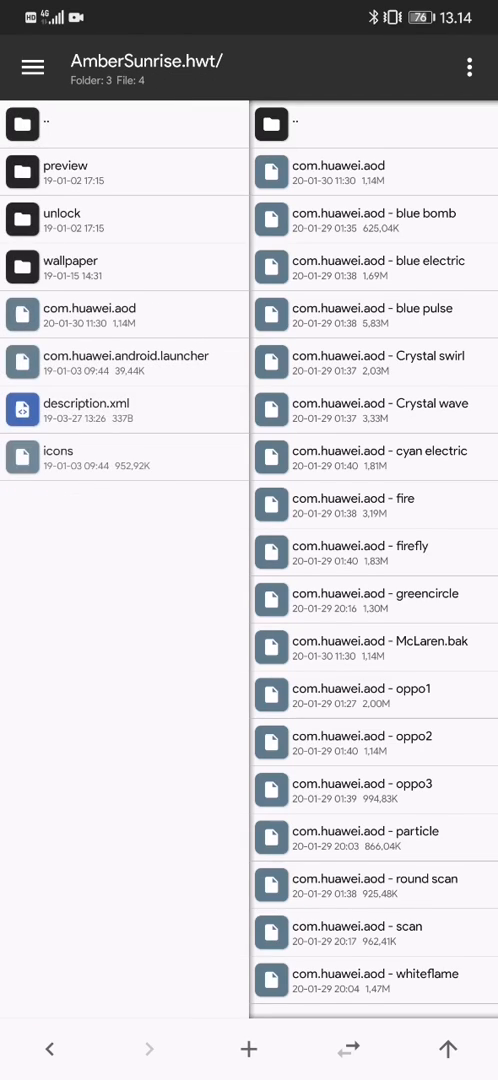
left_click(35, 123)
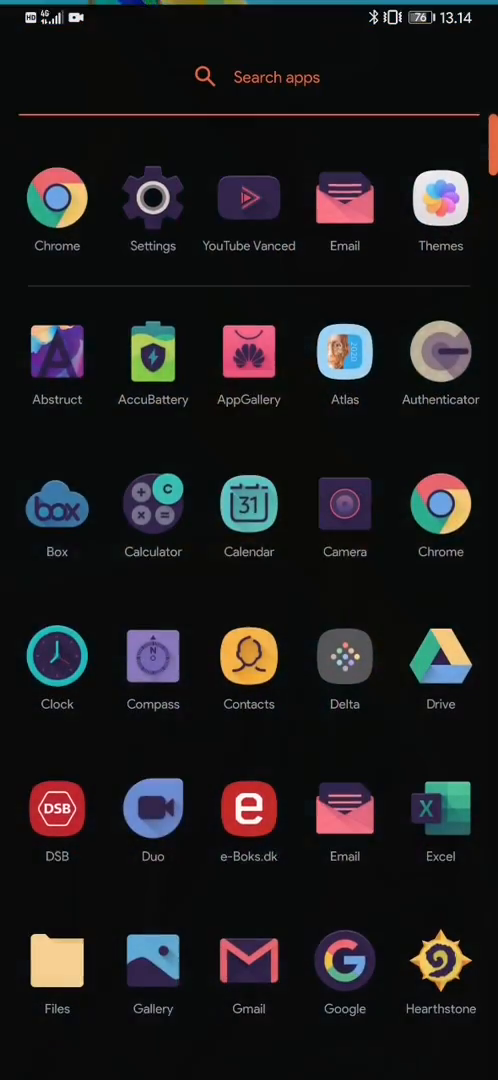
Launch Themes and open the Amber Sunrise preview from My themes
left_click(440, 197)
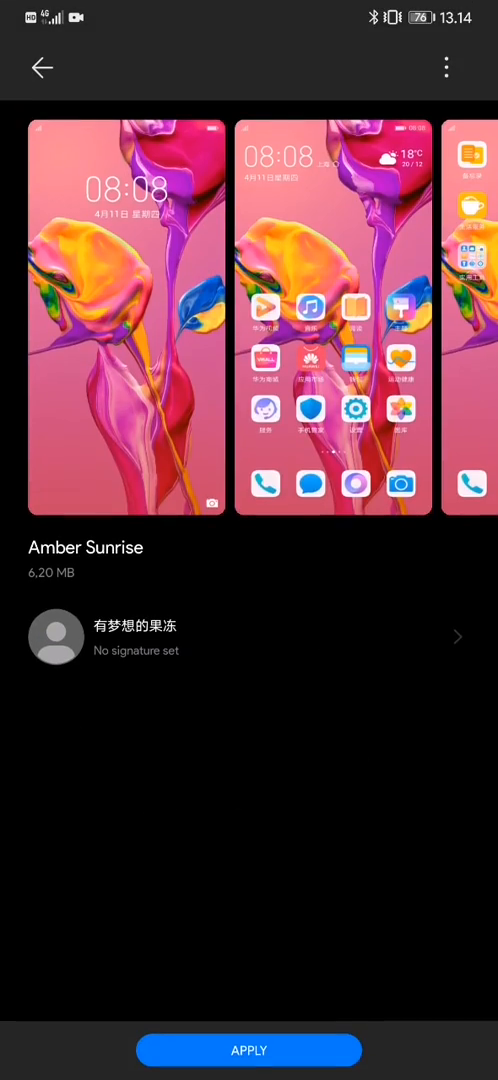
left_click(40, 67)
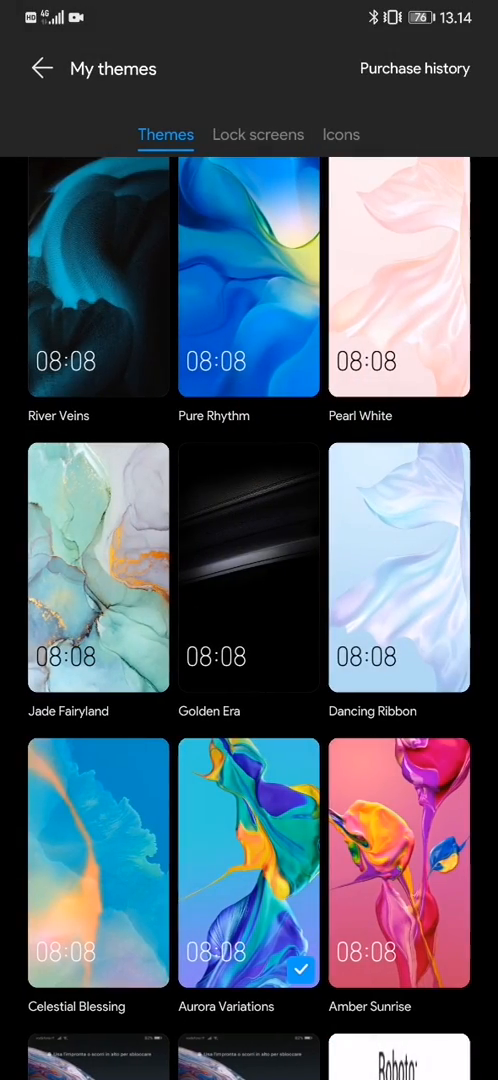
left_click(398, 862)
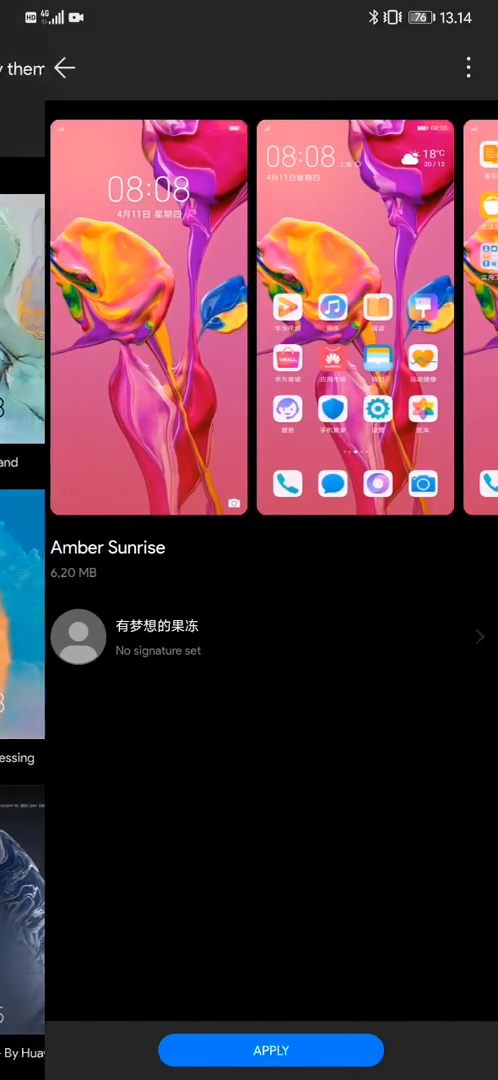